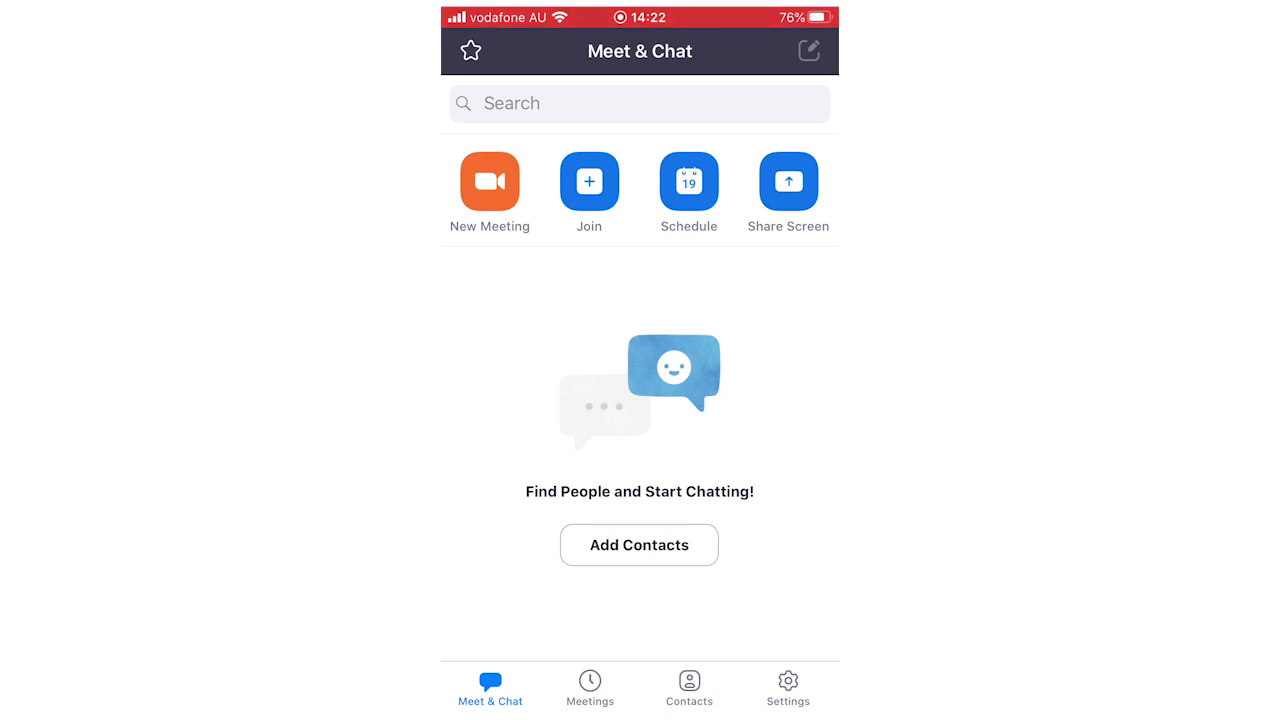
- Show the Contacts list with its empty starred, external and company groups
click(689, 687)
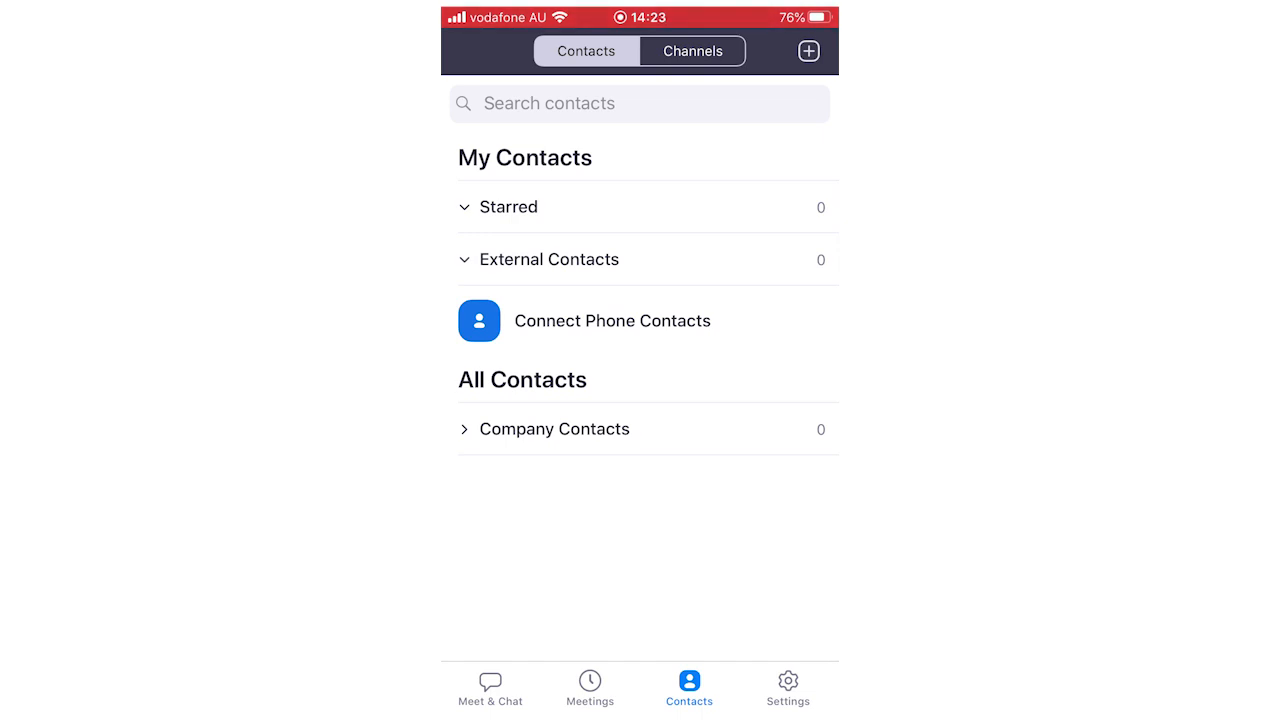
- Send a contact request by email via Add a Contact and dismiss the confirmation
click(808, 51)
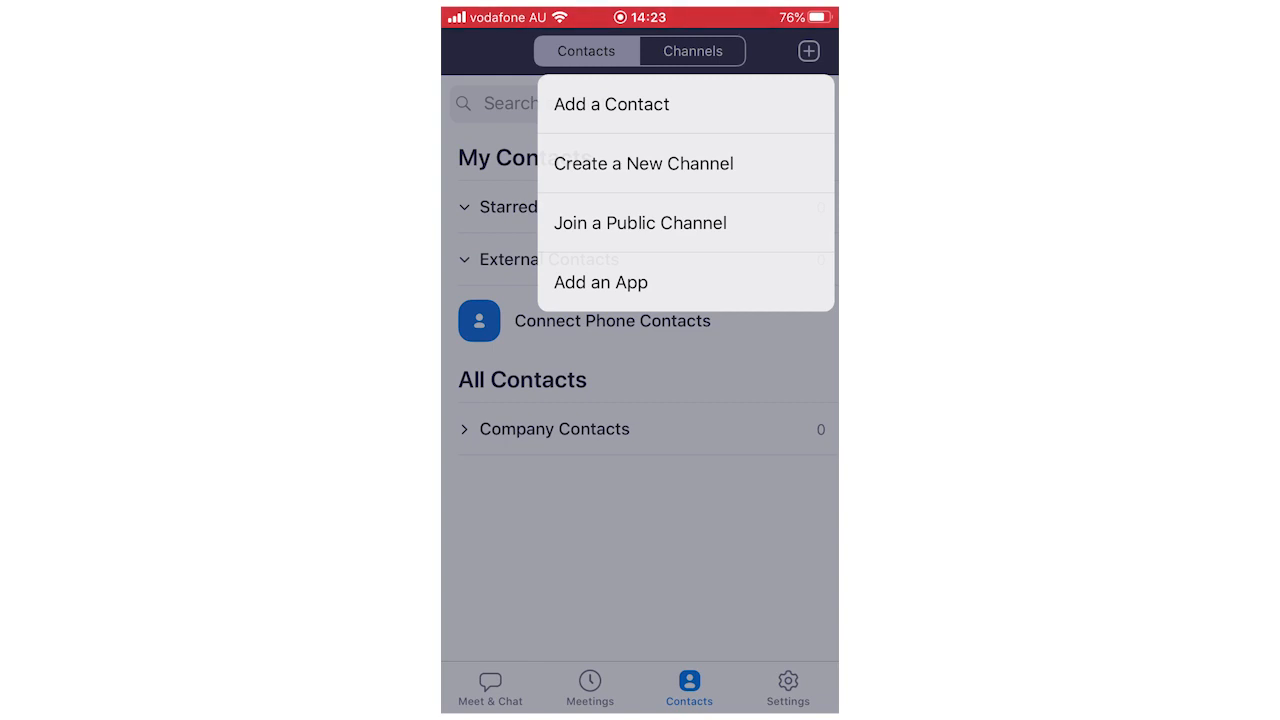
click(611, 104)
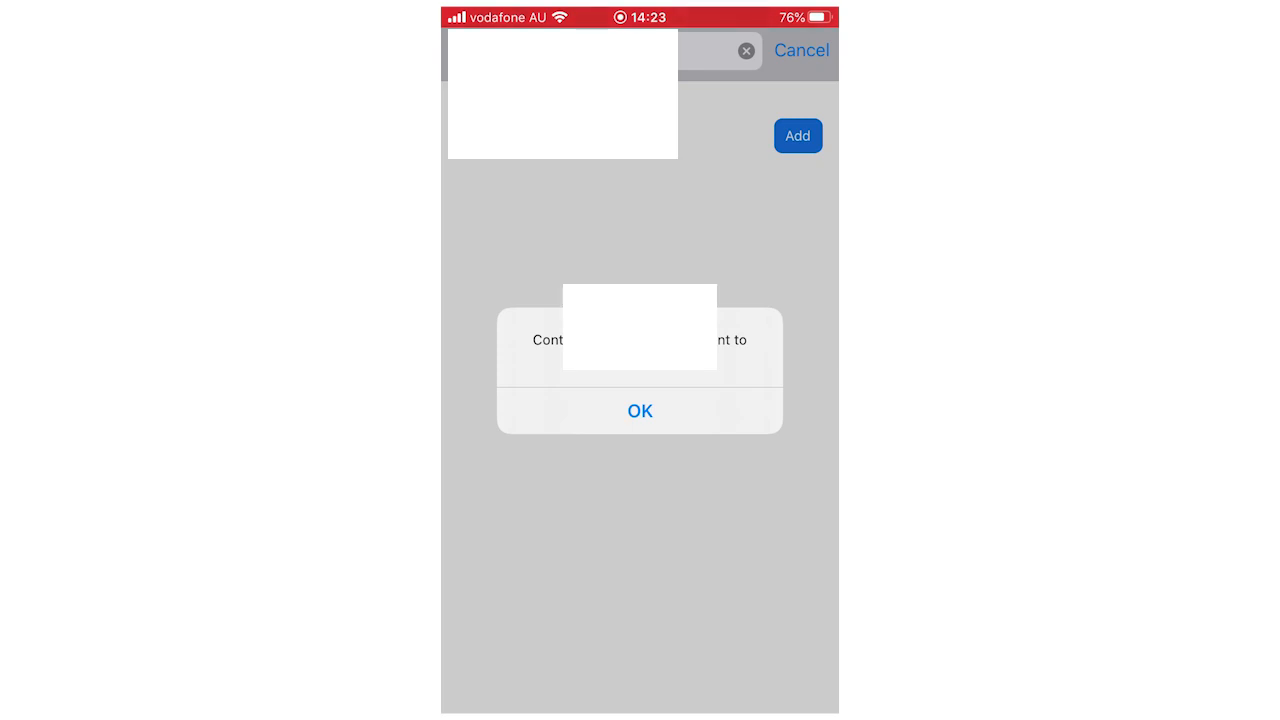
click(639, 410)
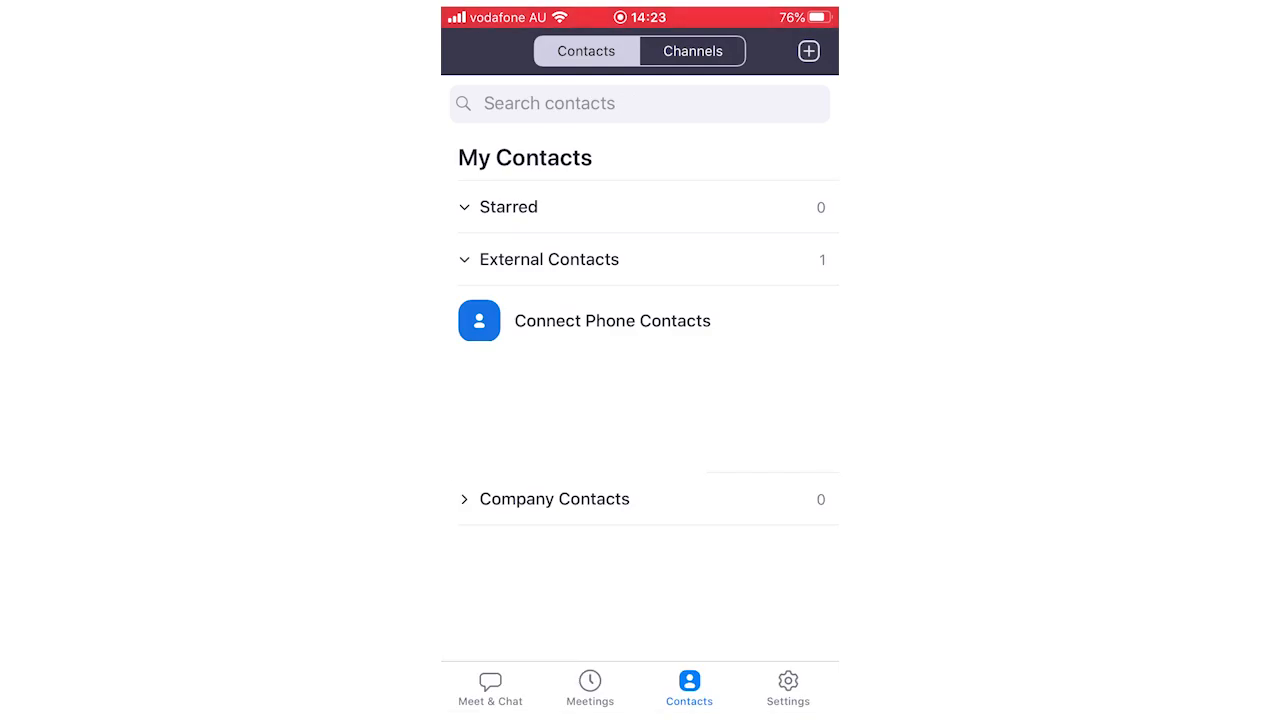
- Return to the Meet & Chat home screen
click(490, 688)
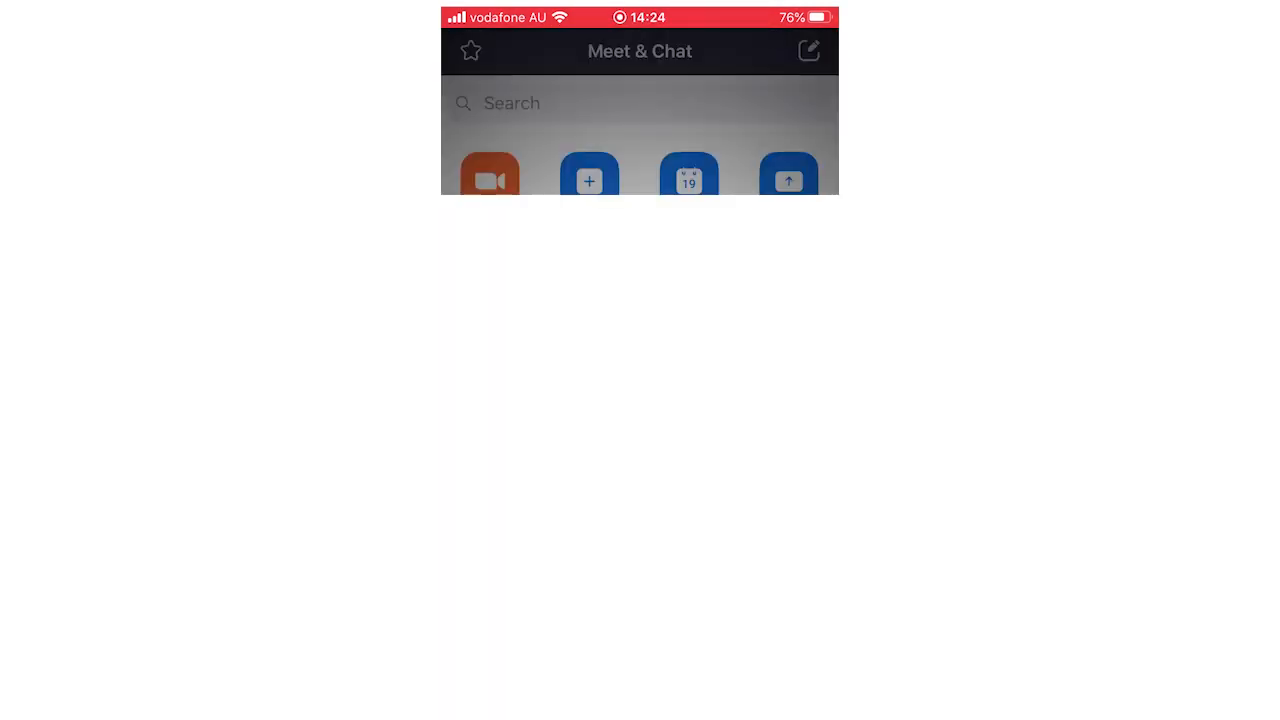
- Start a new meeting, join internet audio, and open the participant invite options
click(490, 175)
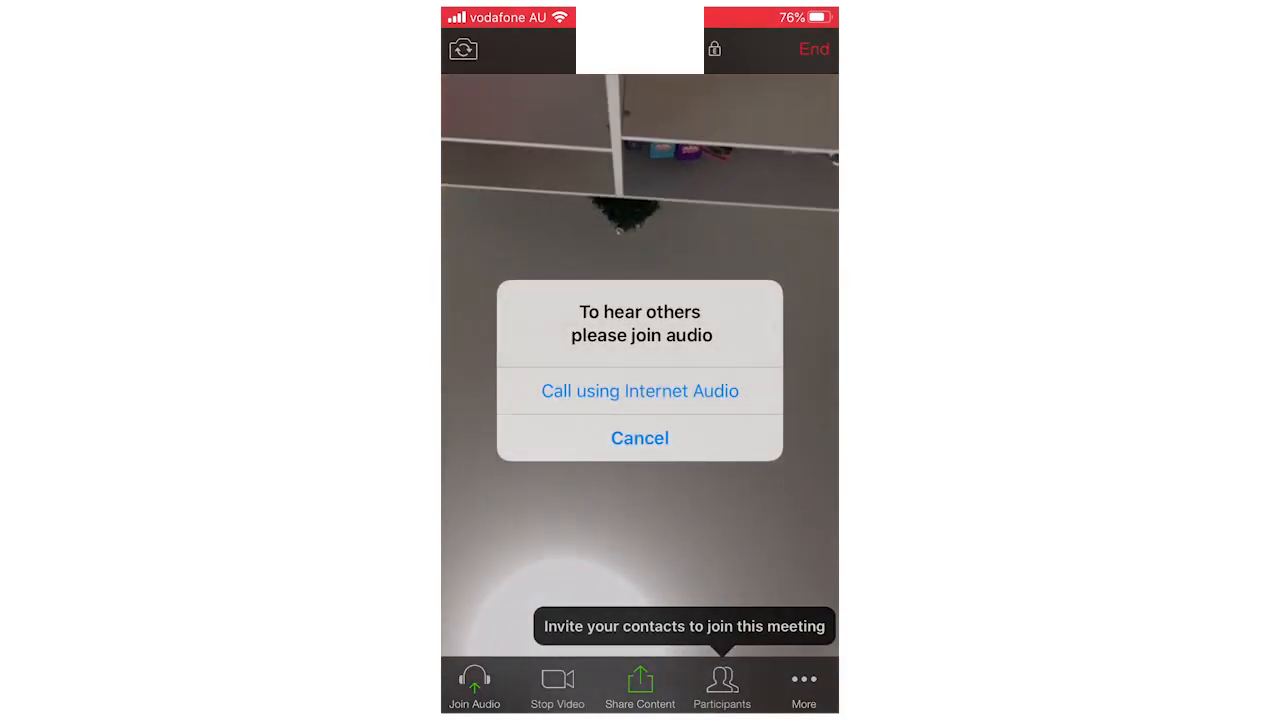
click(639, 390)
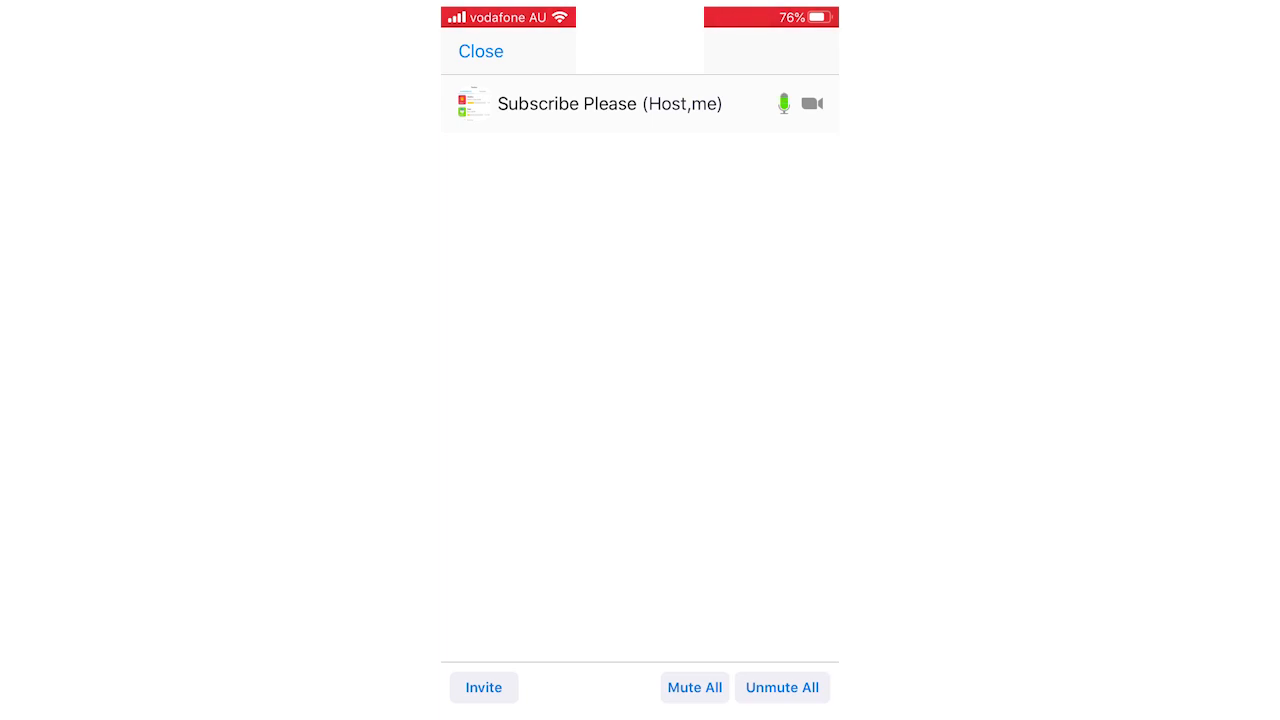
click(483, 687)
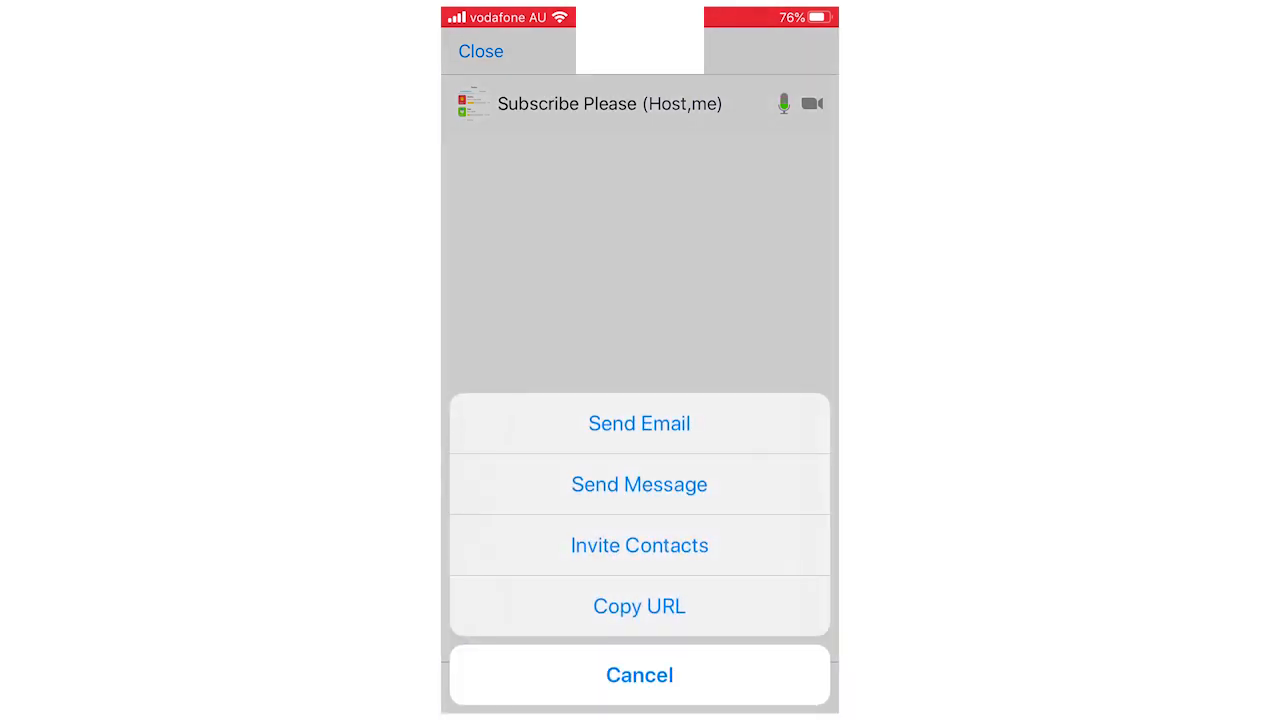